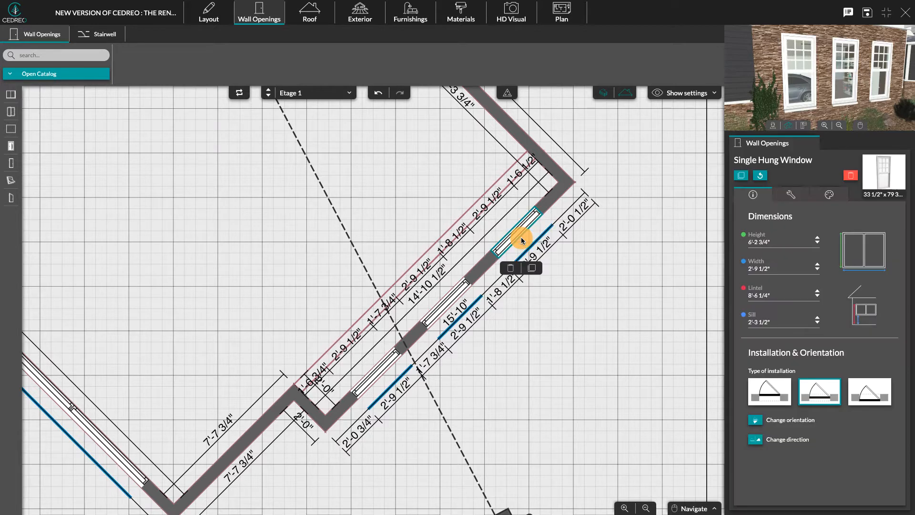
mouse_move(804, 465)
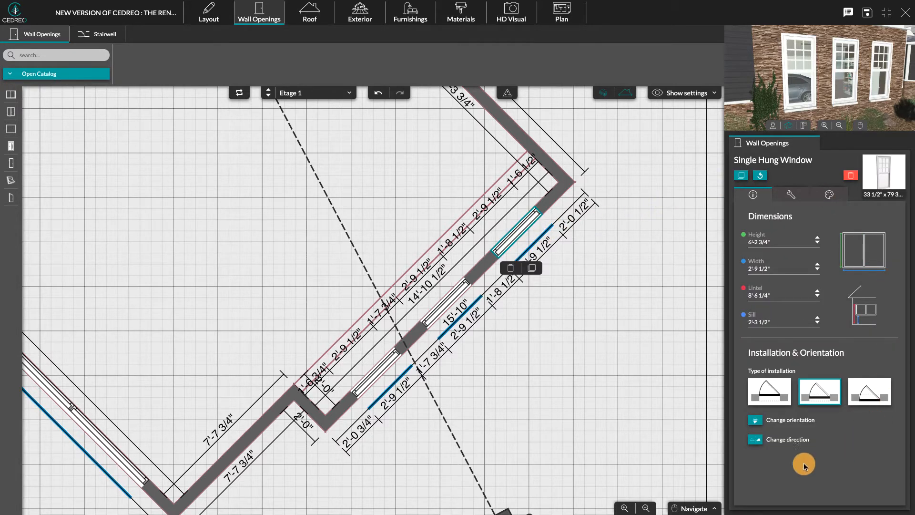
mouse_move(753, 194)
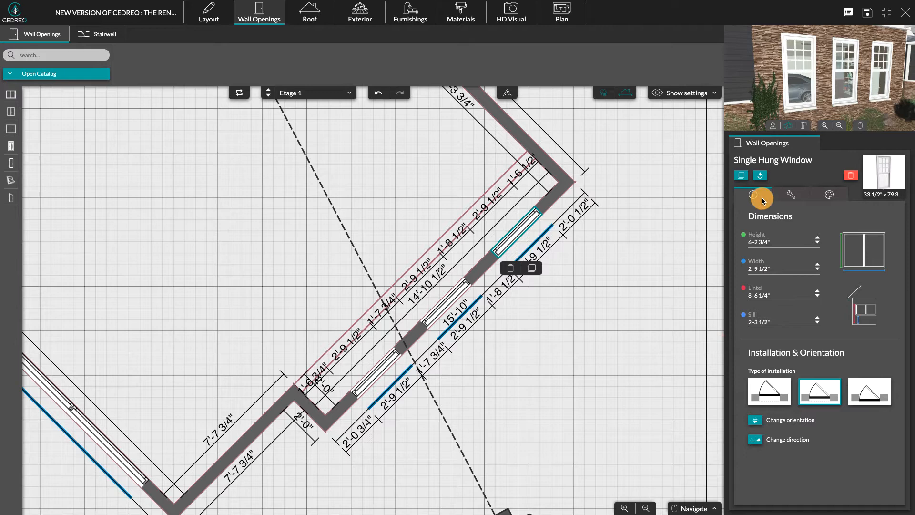
mouse_move(724, 270)
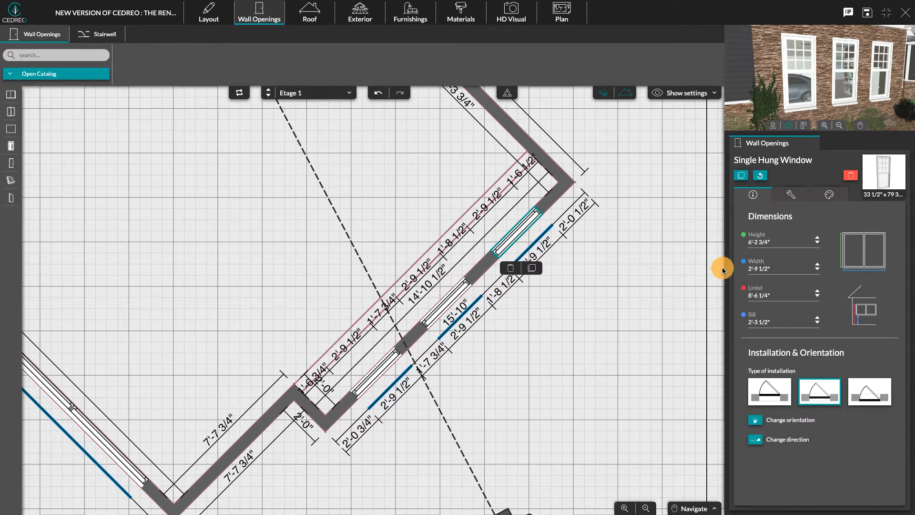
mouse_move(757, 280)
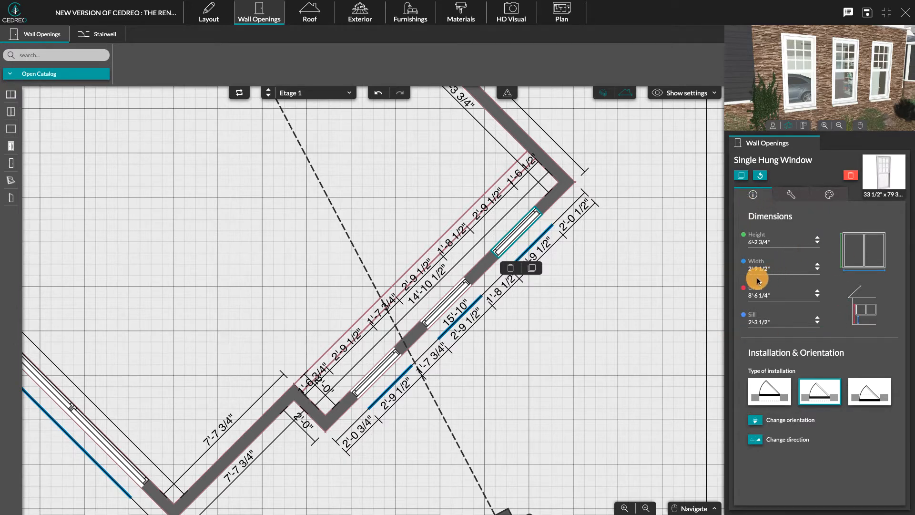
mouse_move(776, 328)
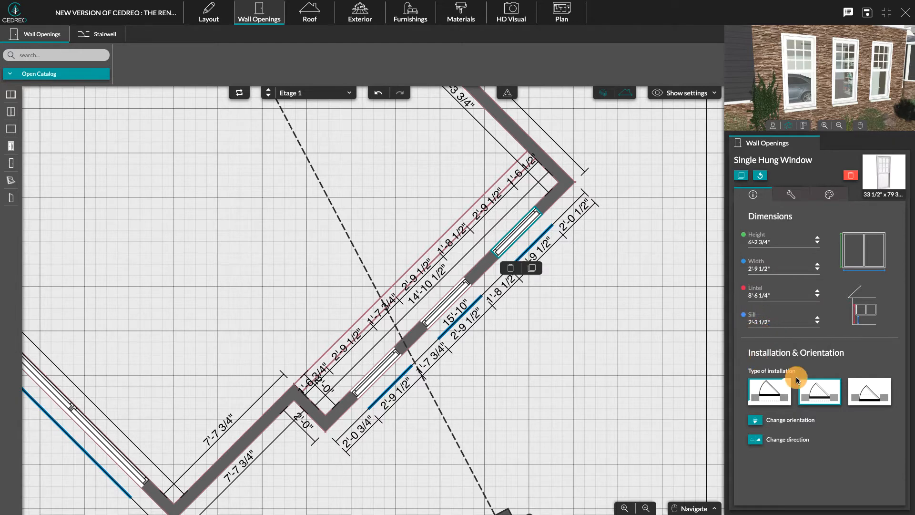
- Set the window's installation type to the third (rightmost) position within the wall
left_click(818, 391)
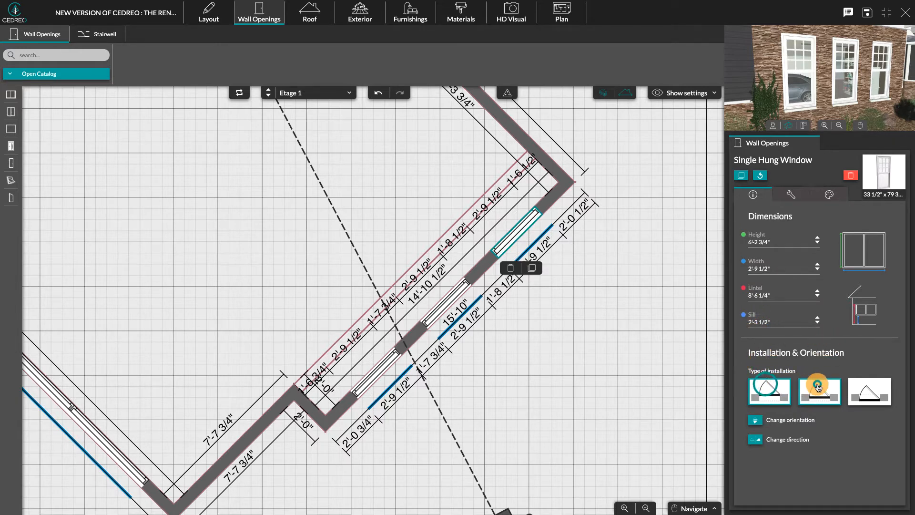
left_click(869, 391)
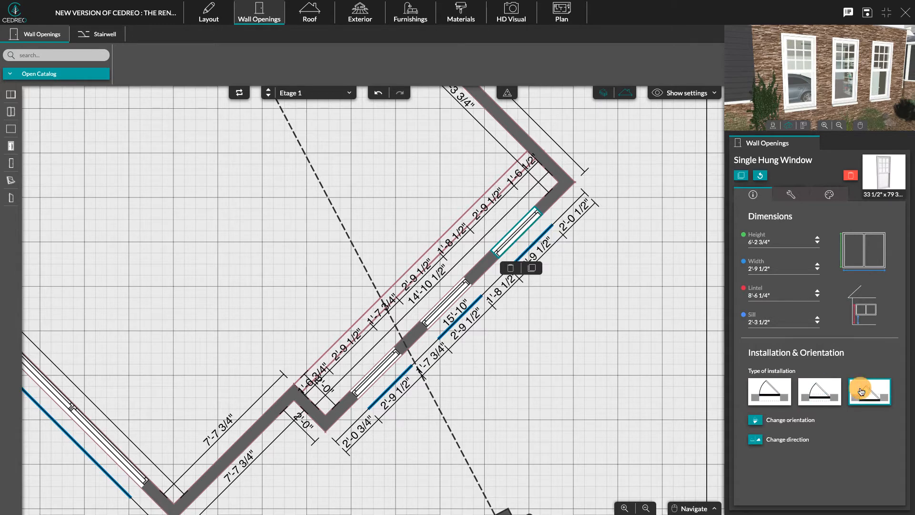
left_click(870, 390)
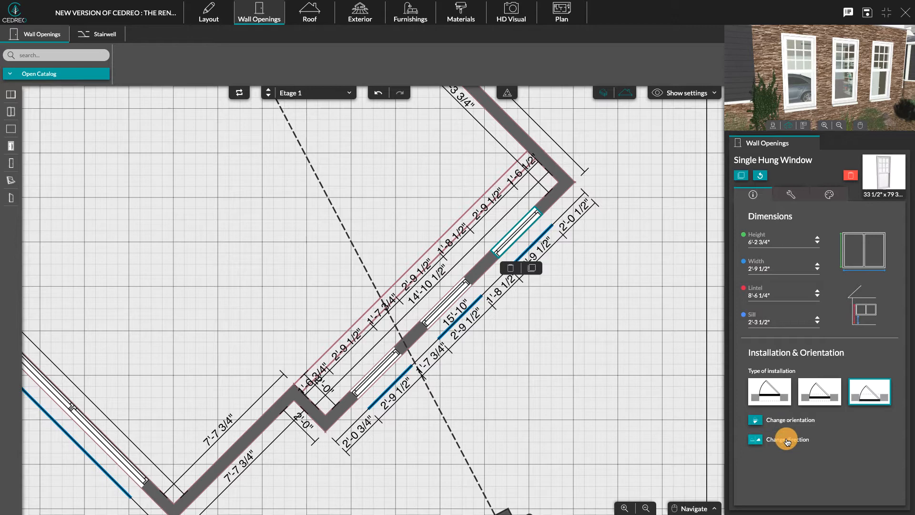
mouse_move(791, 195)
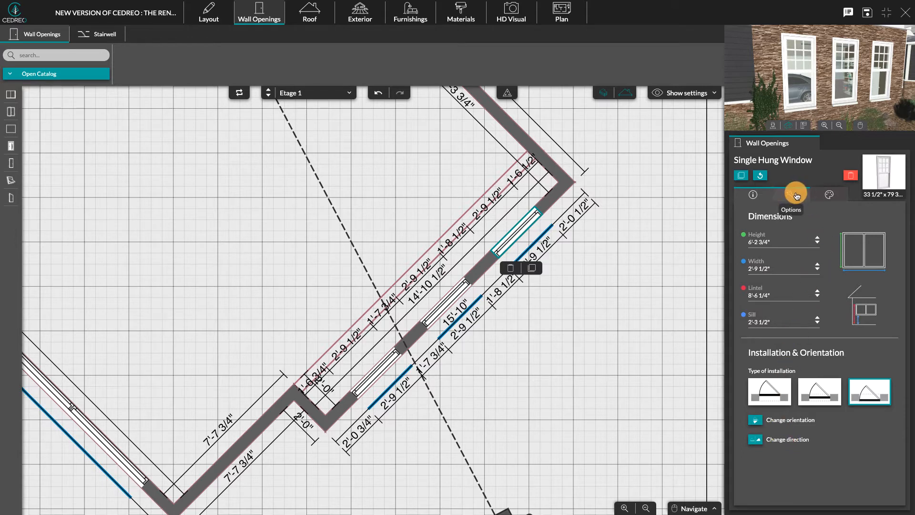
- Enable the window sill option, keeping the glazed area and shutters set to none
left_click(791, 194)
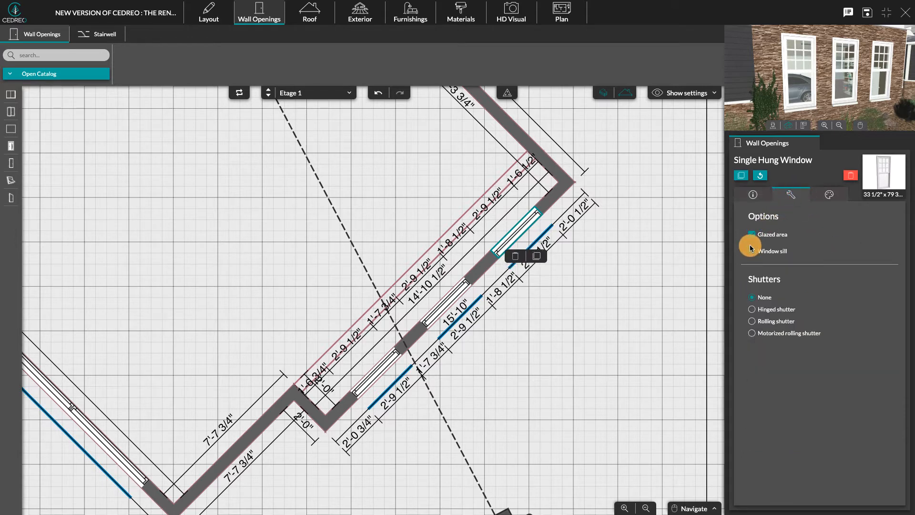
left_click(753, 234)
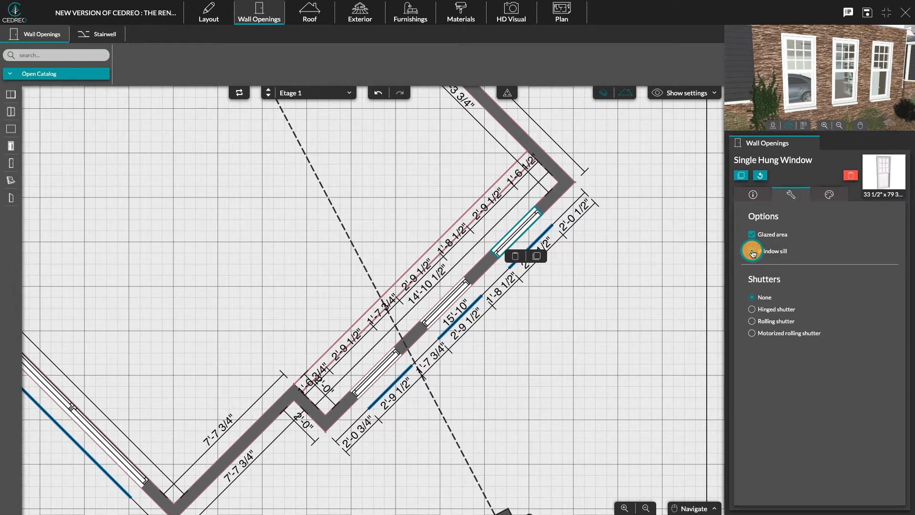
left_click(752, 251)
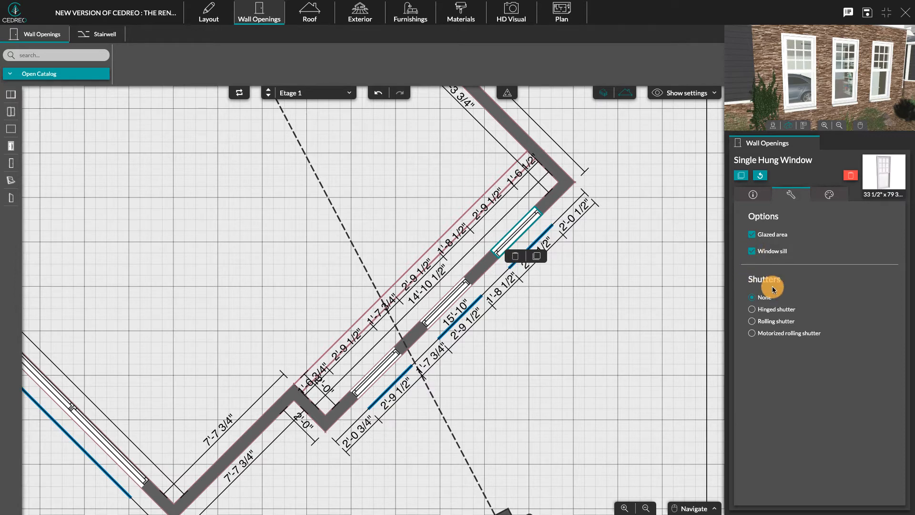
mouse_move(778, 316)
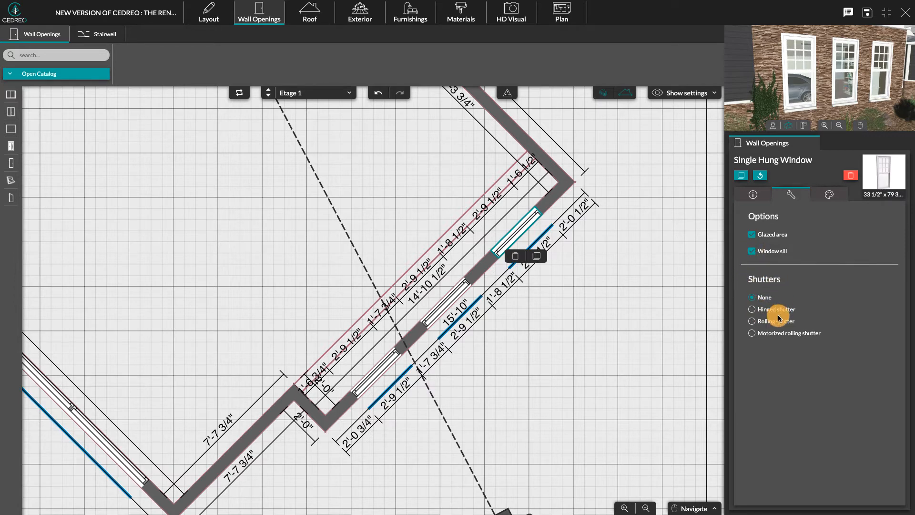
mouse_move(792, 324)
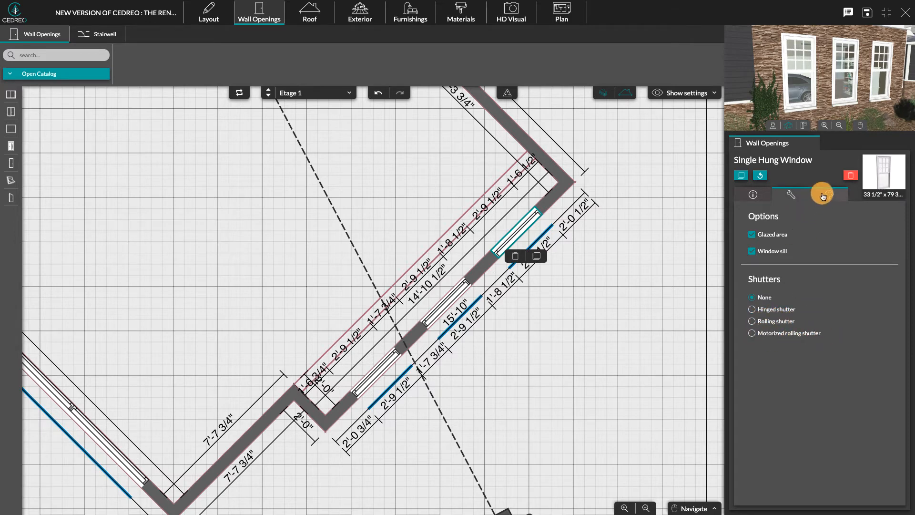
- Pick a new Outside Frame colour swatch and apply it to this window only, not all openings
left_click(829, 195)
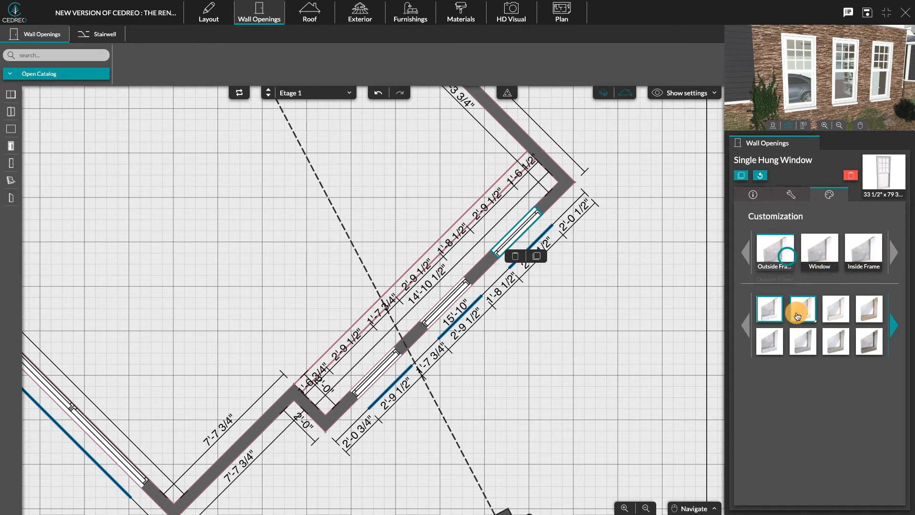
left_click(802, 309)
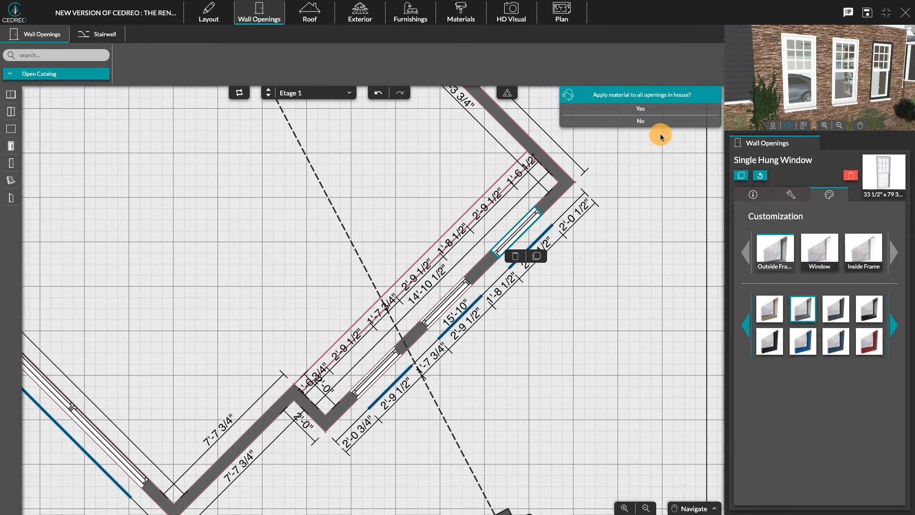
left_click(641, 121)
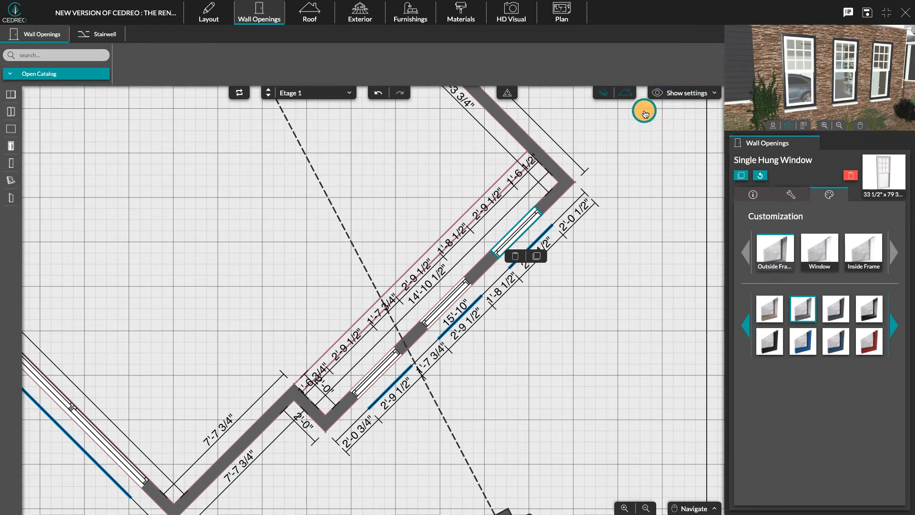